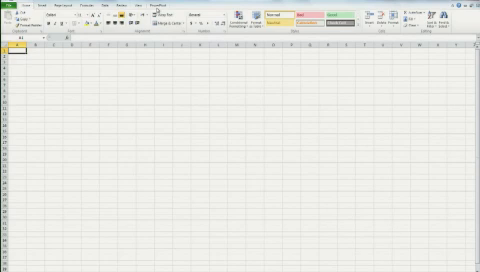
- Launch the PowerPivot window to reach the data source import choices
{"action": "left_click", "coordinate": [132, 4]}
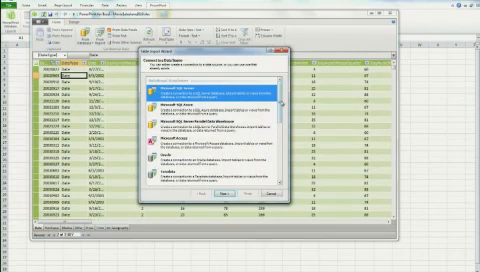
- Scroll through the imported movie box office table in the PowerPivot data window
{"action": "scroll", "scroll_direction": "down", "scroll_amount": 3}
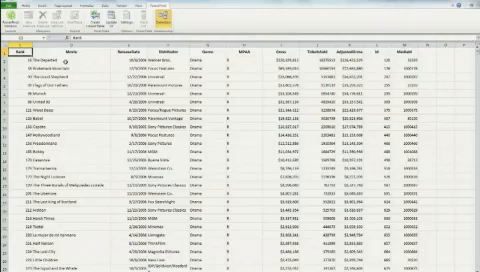
{"action": "scroll", "scroll_direction": "down", "scroll_amount": 3}
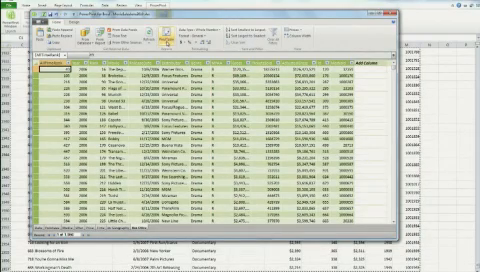
- Create a single PivotTable from the PowerPivot data on a new worksheet
{"action": "left_click", "coordinate": [168, 42]}
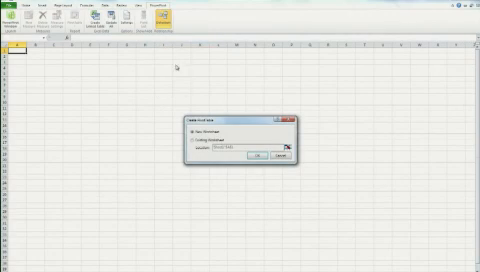
{"action": "left_click", "coordinate": [258, 158]}
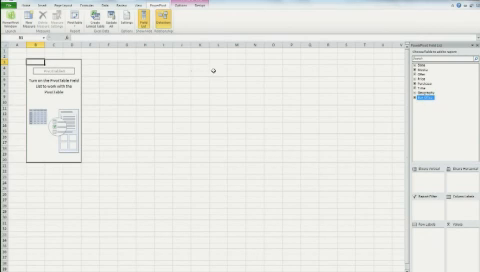
{"action": "left_click", "coordinate": [404, 76]}
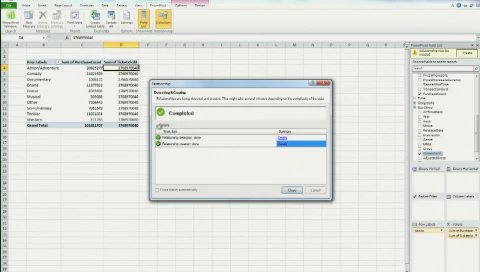
- Close the completed PowerPivot data update report, leaving the refreshed PivotTable
{"action": "left_click", "coordinate": [288, 188]}
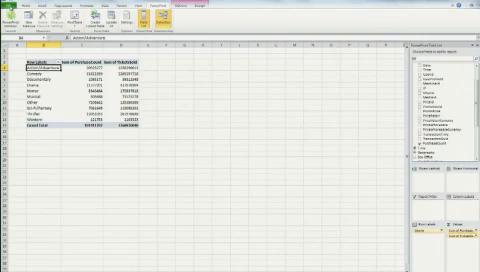
- Show the Backstage Info page with the workbook's thumbnail preview
{"action": "left_click", "coordinate": [10, 12]}
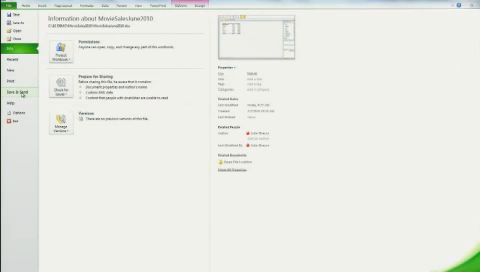
{"action": "left_click", "coordinate": [18, 76]}
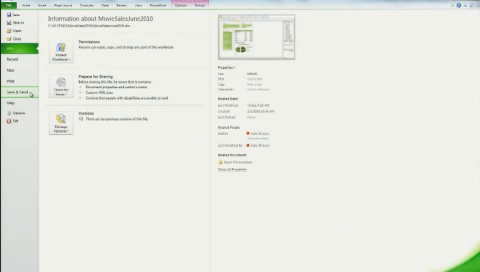
{"action": "left_click", "coordinate": [22, 92]}
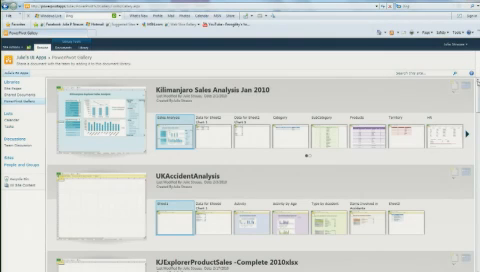
- Scroll down the PowerPivot Gallery to the May 2010 and Movie Sales analysis workbooks
{"action": "scroll", "scroll_direction": "down", "scroll_amount": 3}
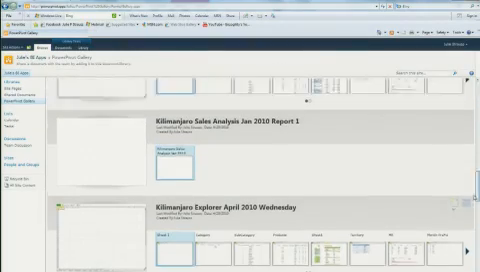
{"action": "scroll", "scroll_direction": "down", "scroll_amount": 3}
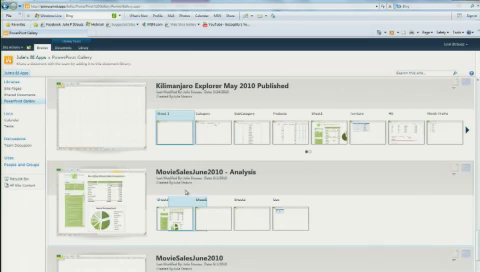